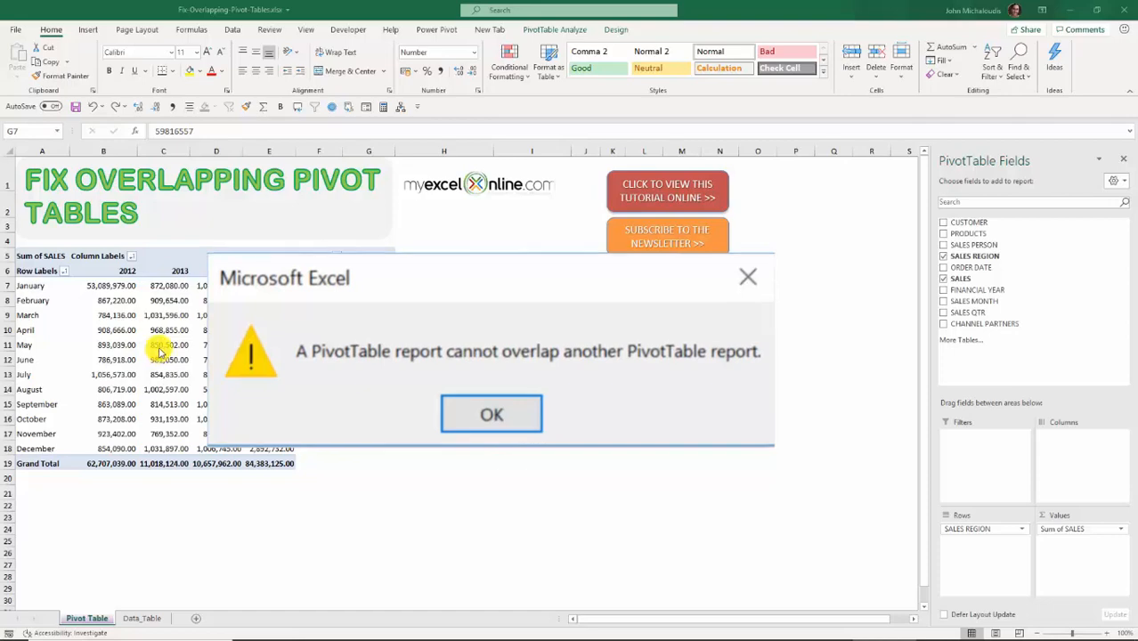
Step: Dismiss the overlap warning and select cells in the regional and monthly pivot tables
left_click(492, 413)
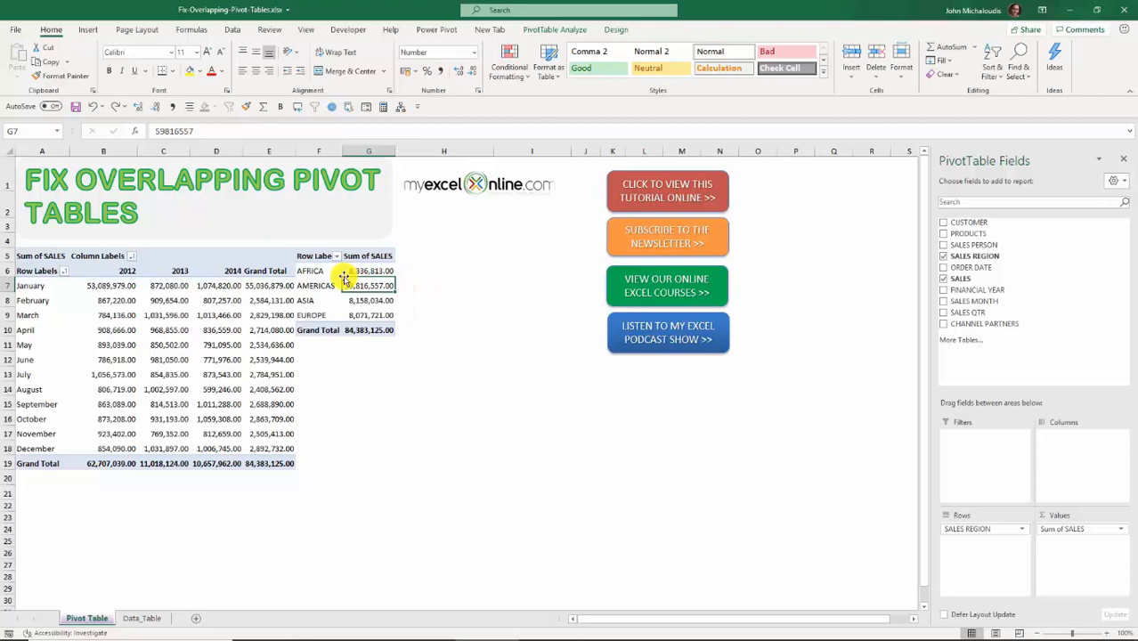
left_click(316, 270)
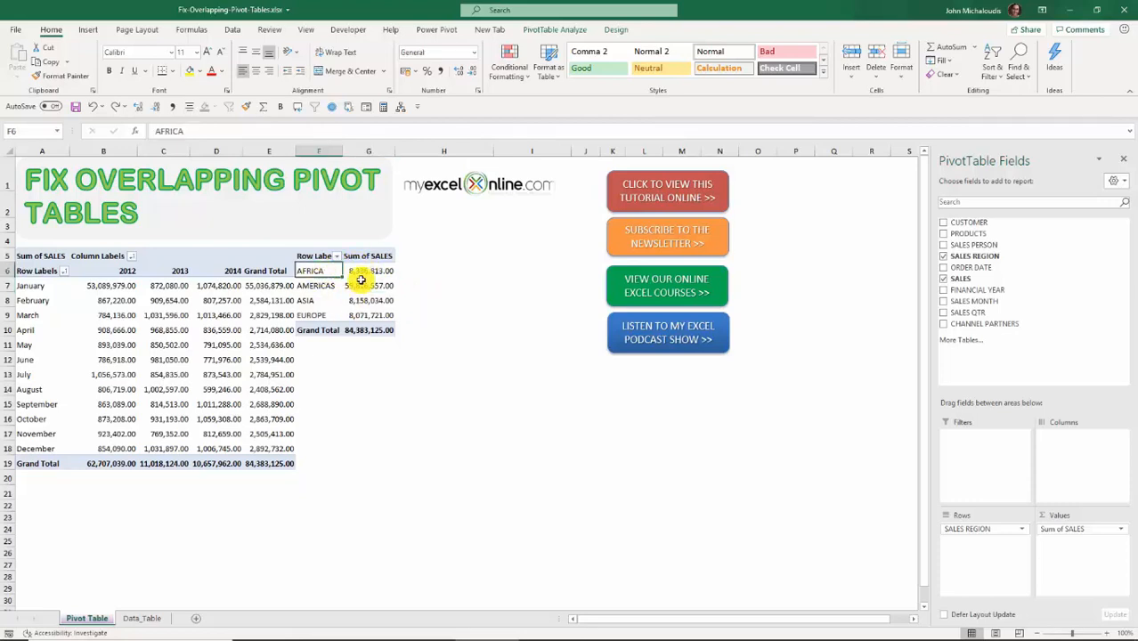
mouse_move(232, 299)
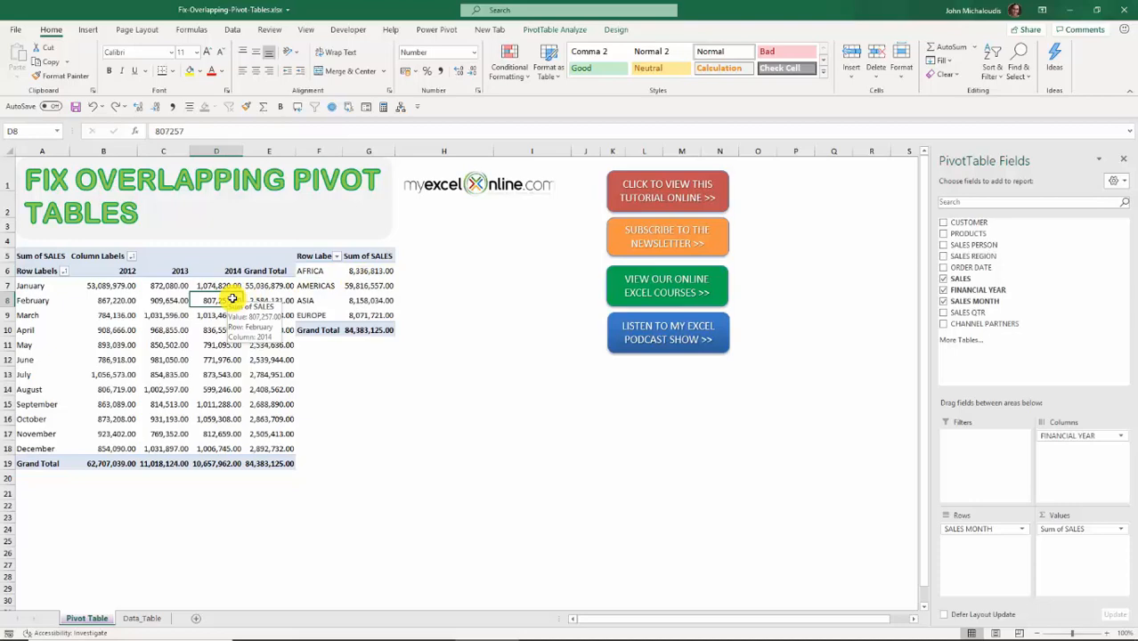
left_click(217, 346)
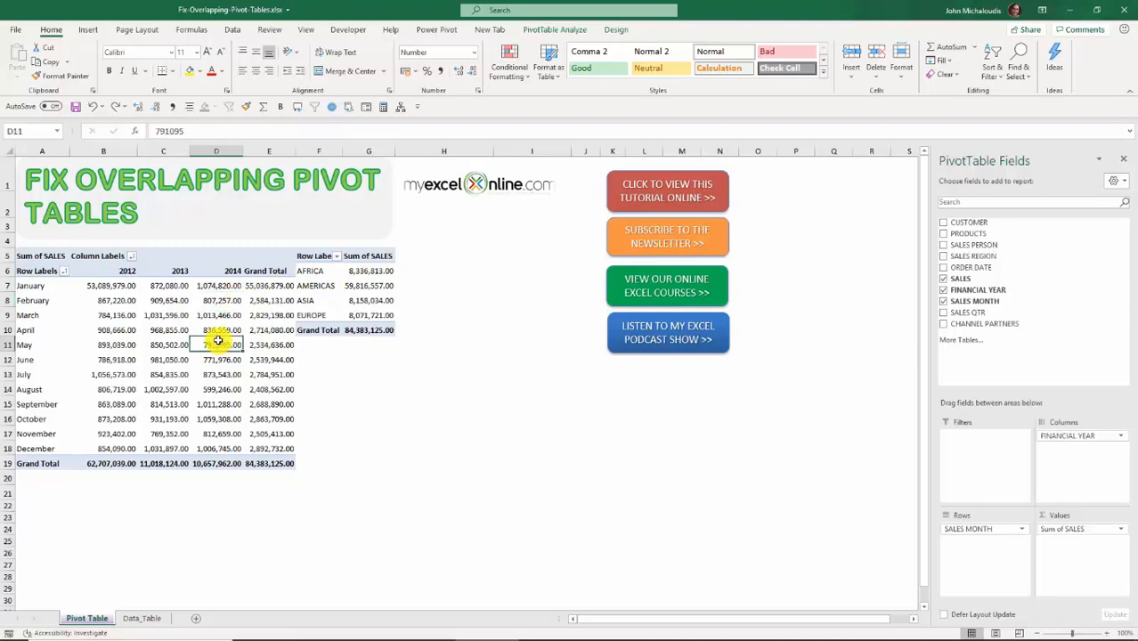
left_click(142, 618)
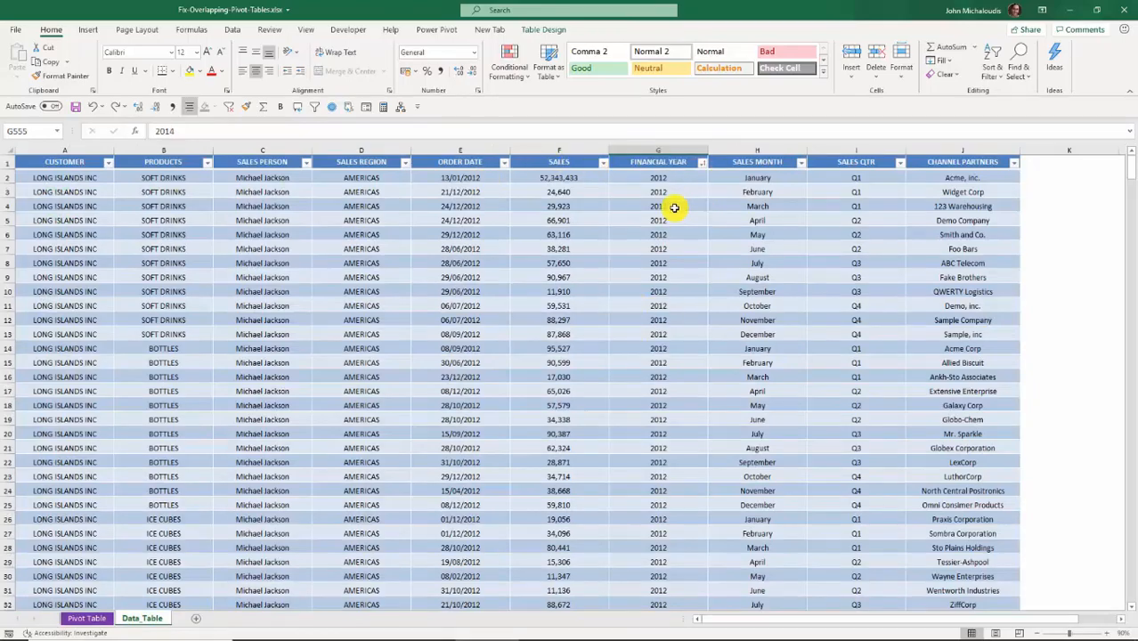
scroll("down", 3)
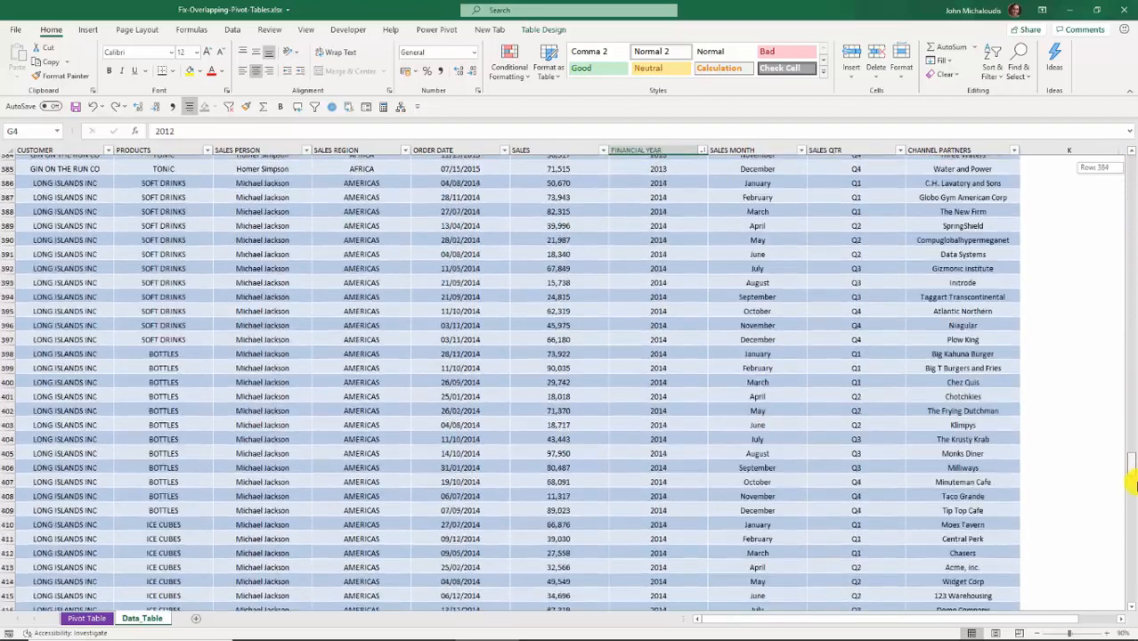
scroll("down", 3)
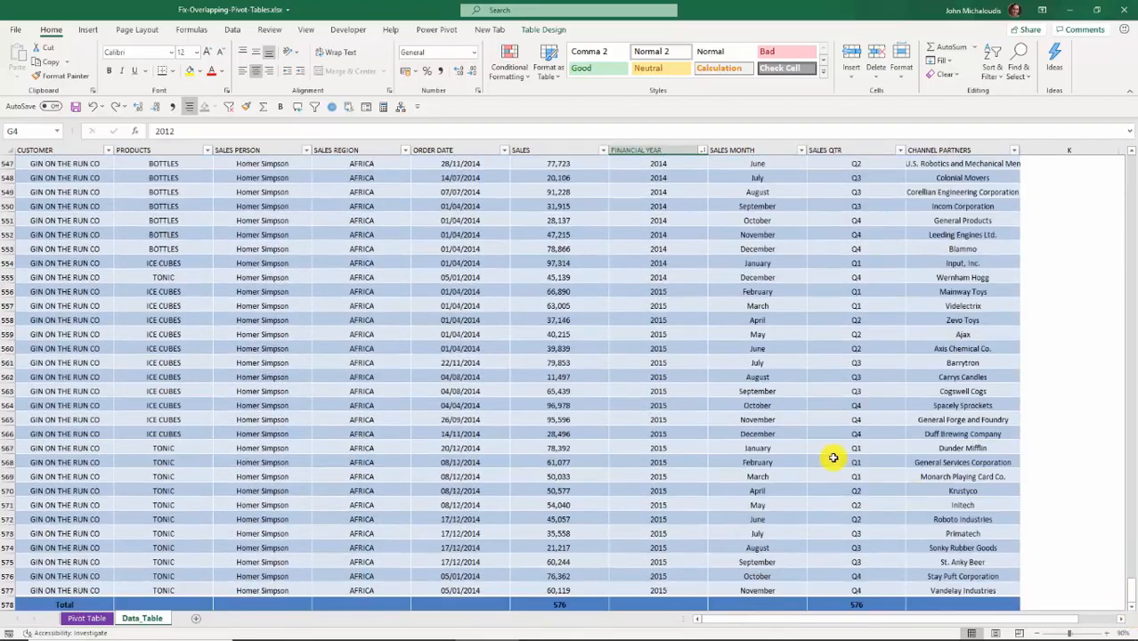
left_click(659, 278)
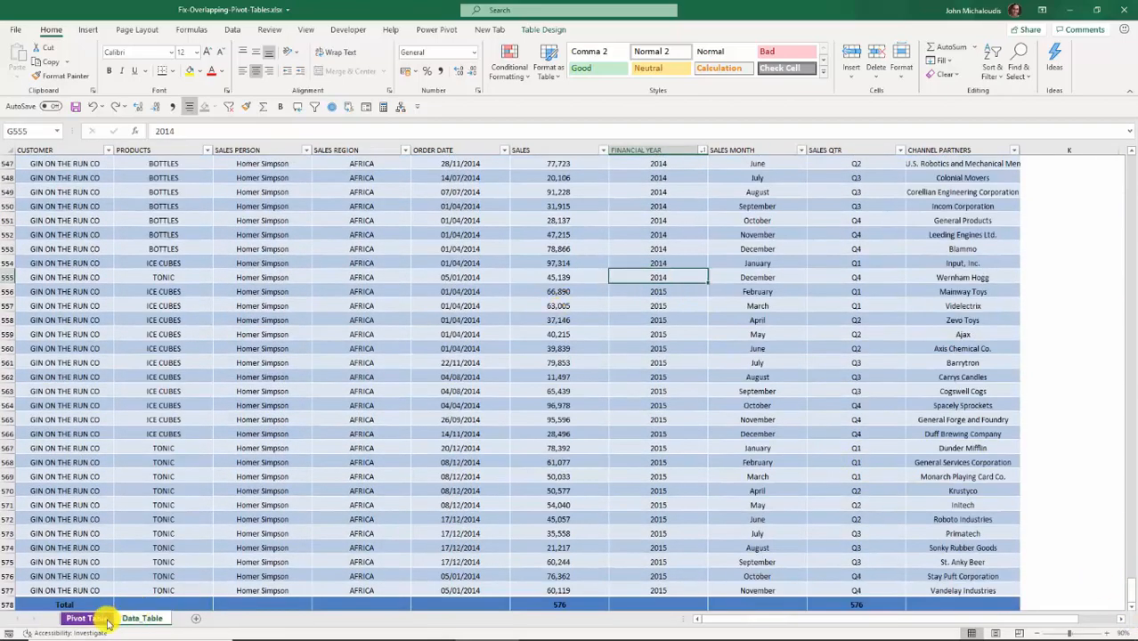
left_click(86, 618)
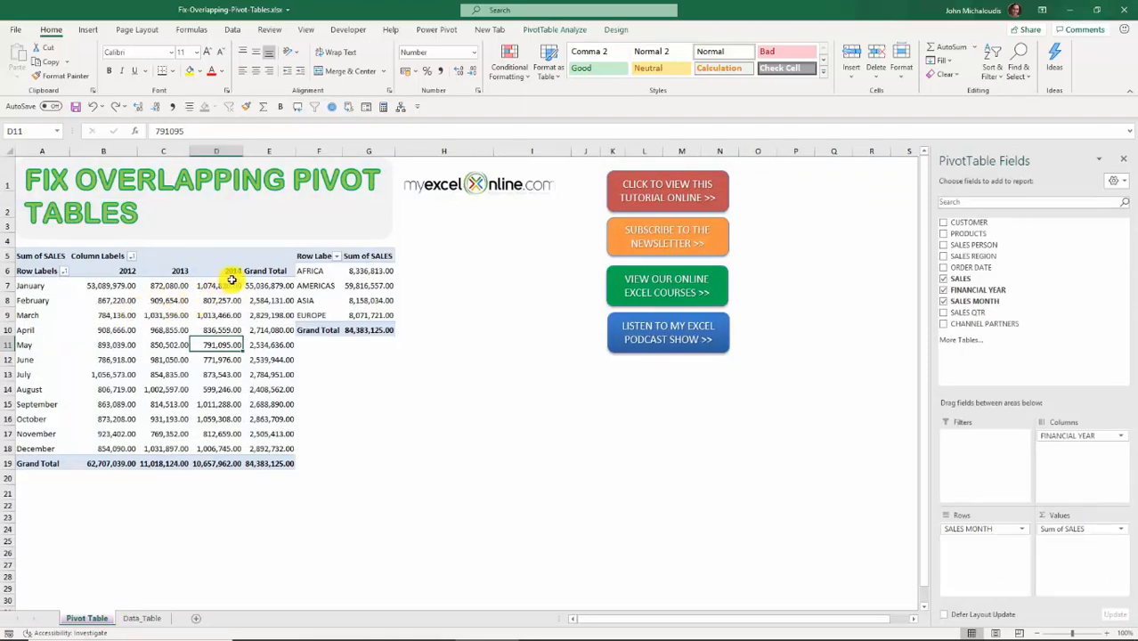
left_click(142, 618)
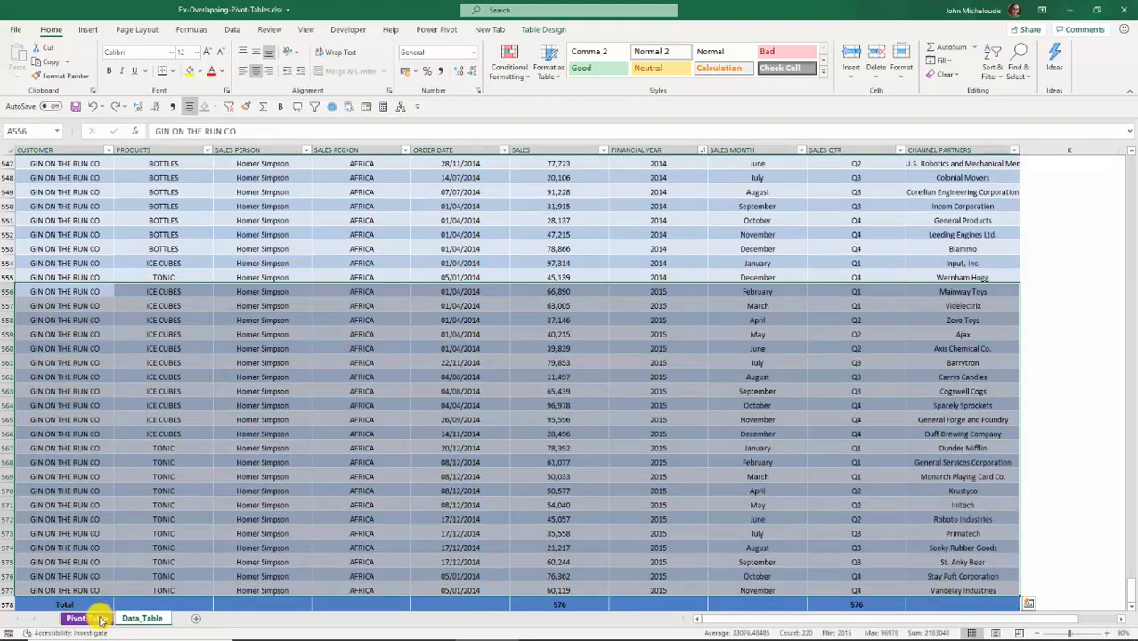
left_click(85, 617)
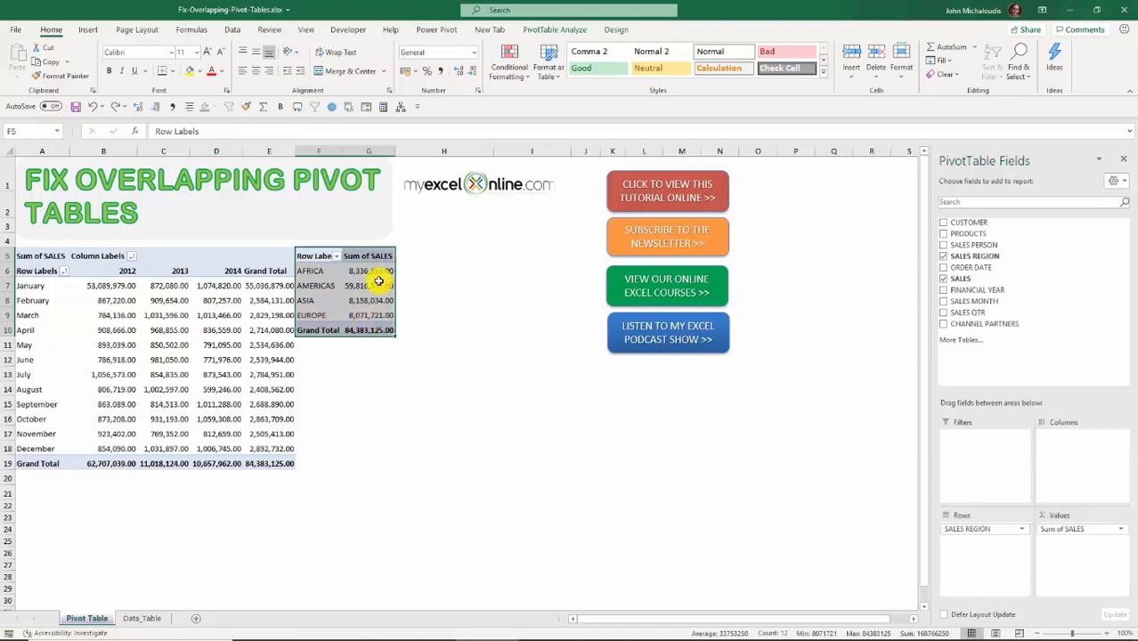
left_click(367, 299)
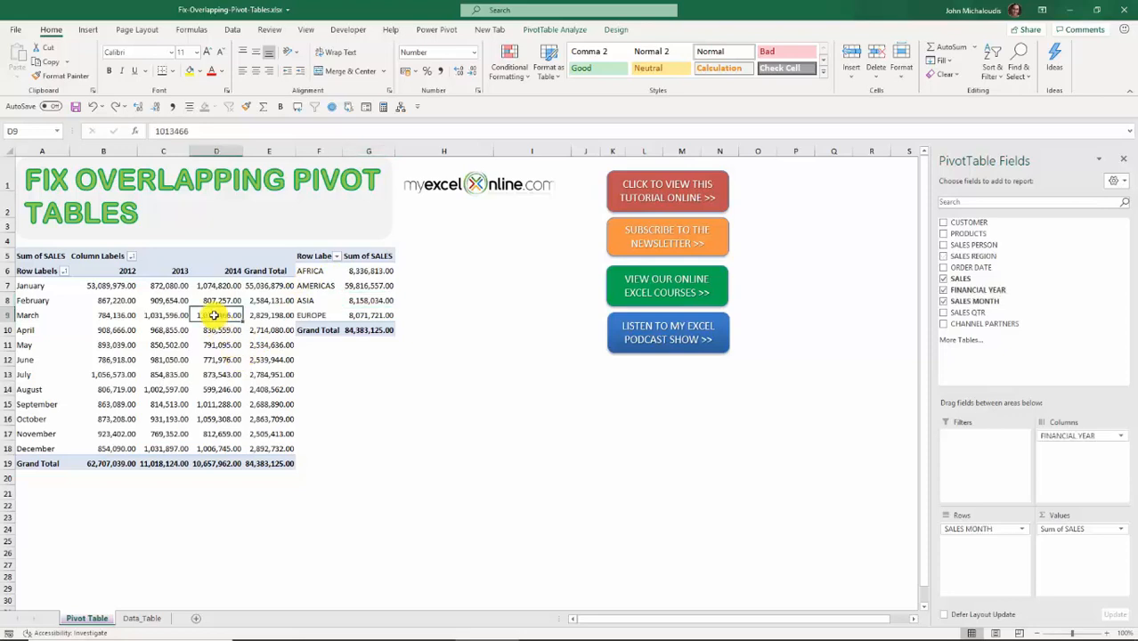
right_click(217, 315)
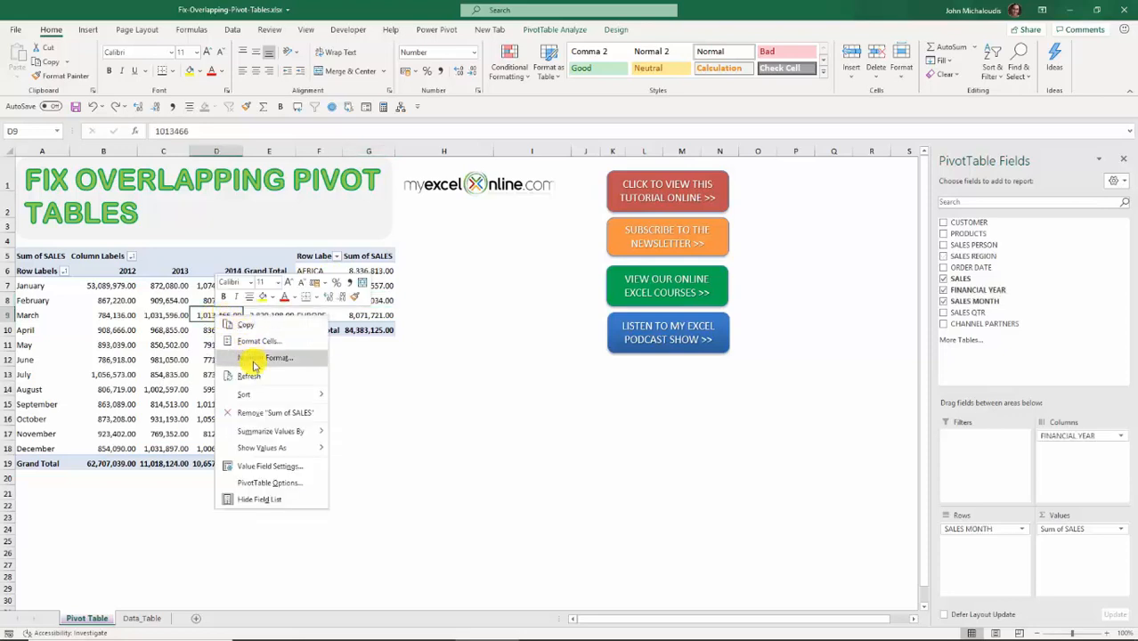
left_click(250, 376)
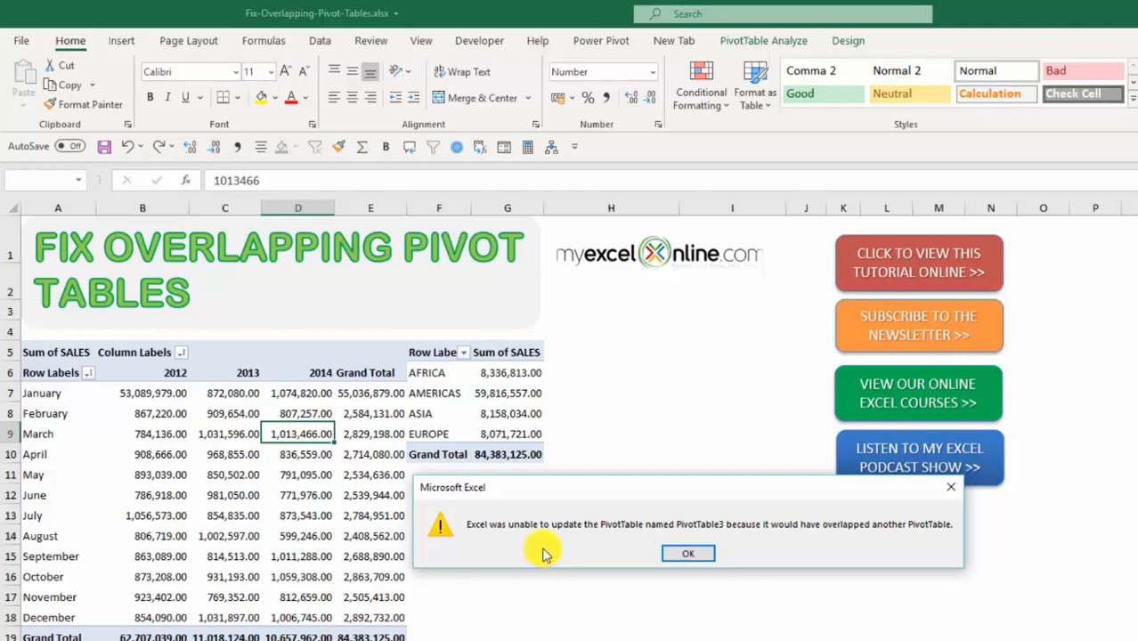
mouse_move(577, 570)
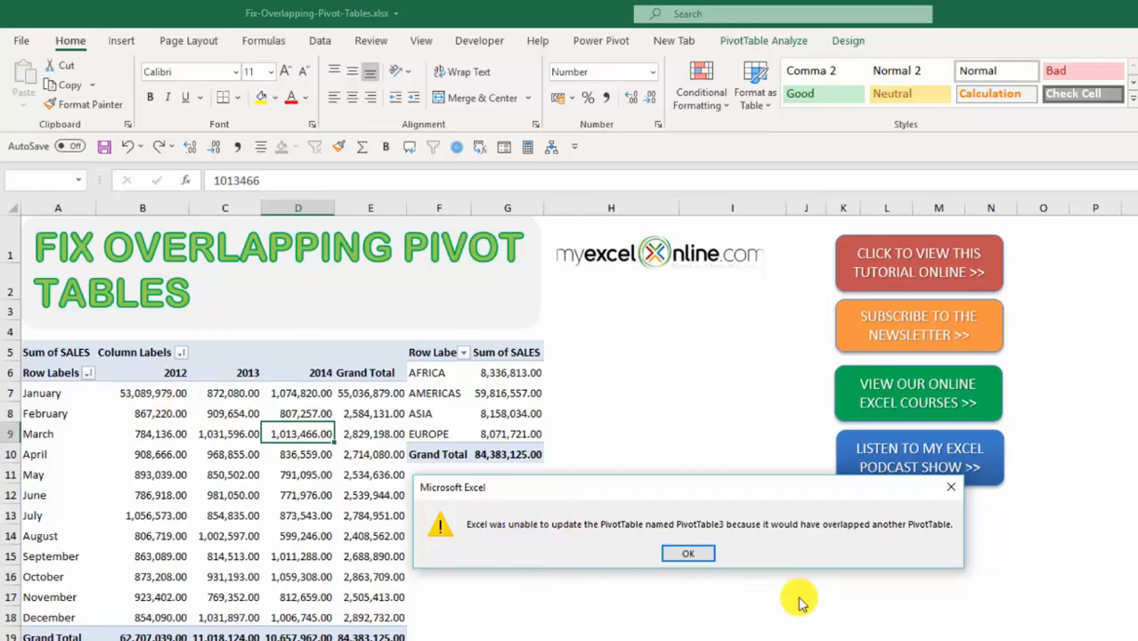
left_click(687, 552)
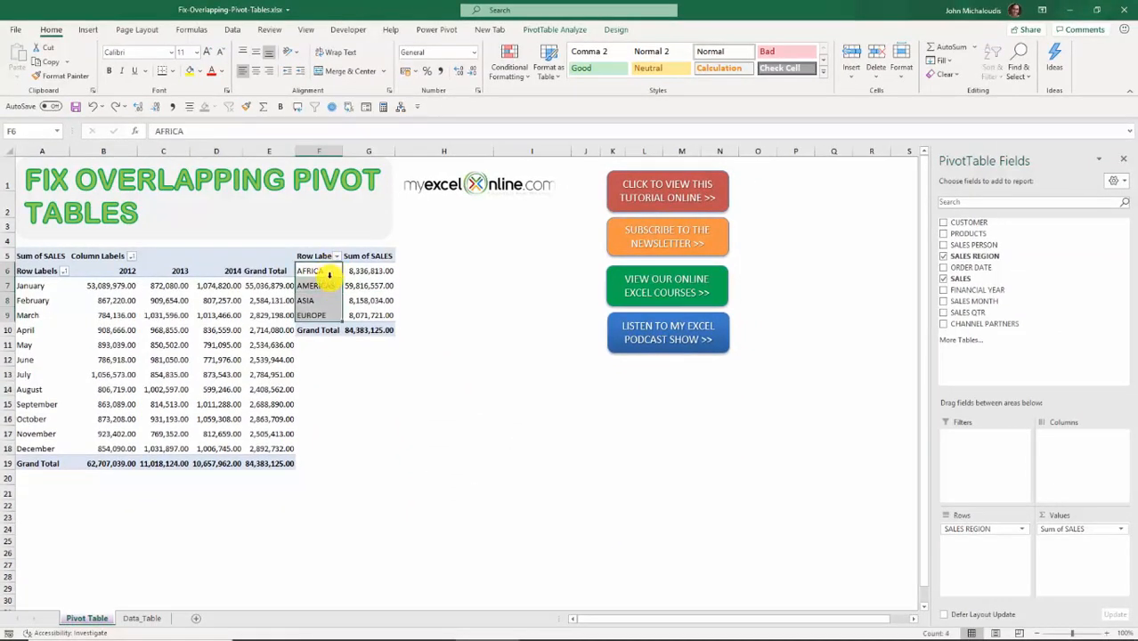
Step: Move the region sales pivot to B23 on the existing worksheet via Move PivotTable
left_click(315, 285)
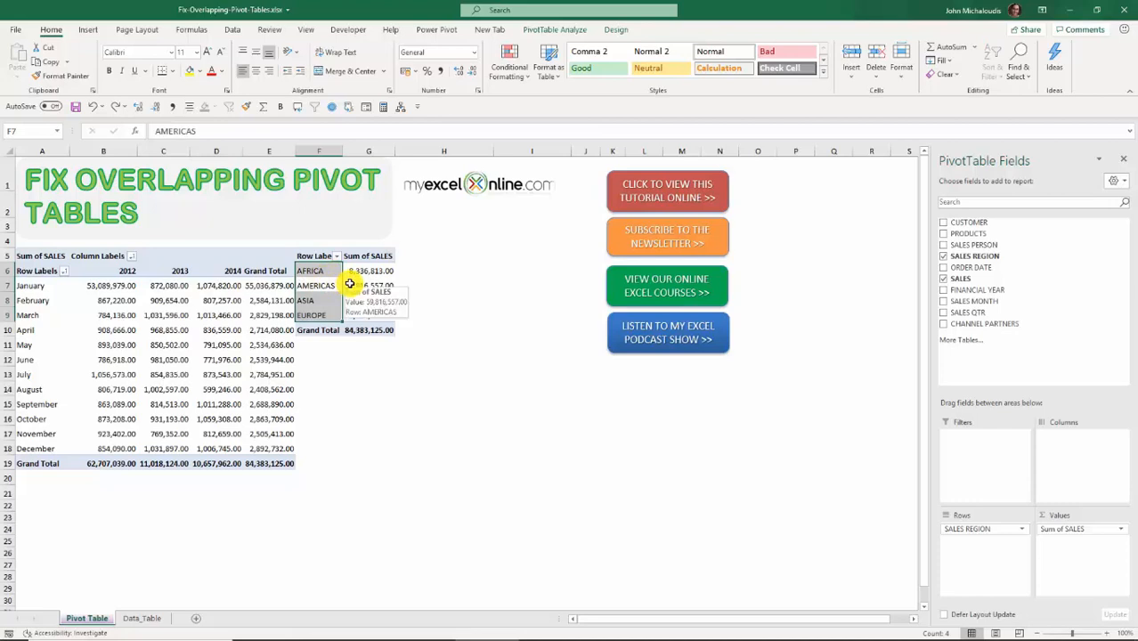
left_click(555, 28)
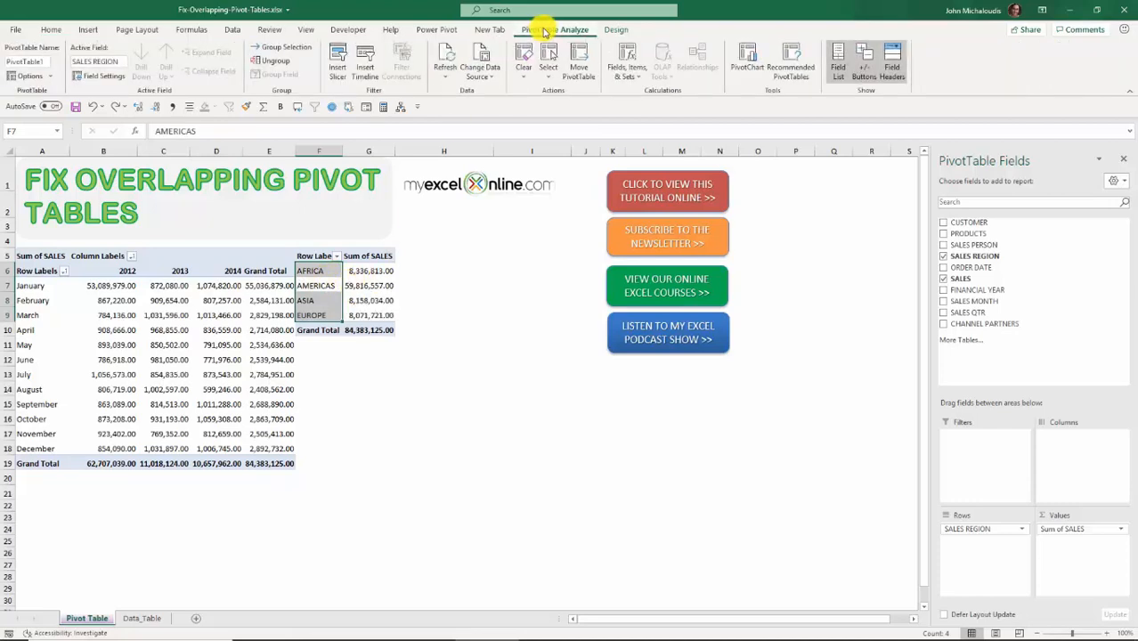
left_click(578, 62)
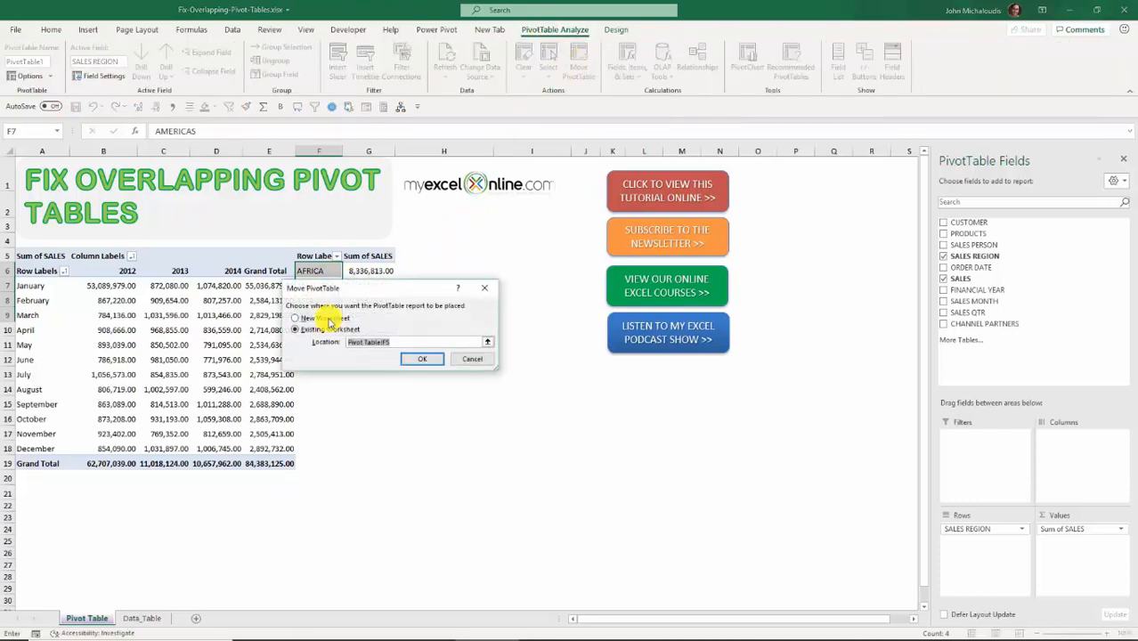
left_click(296, 317)
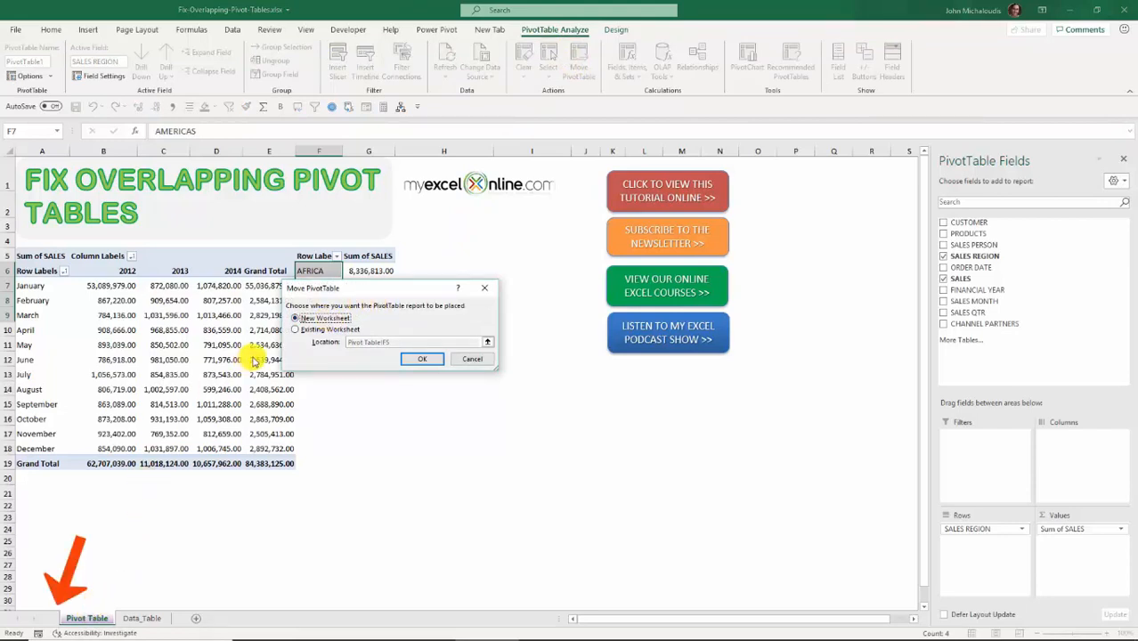
left_click(296, 327)
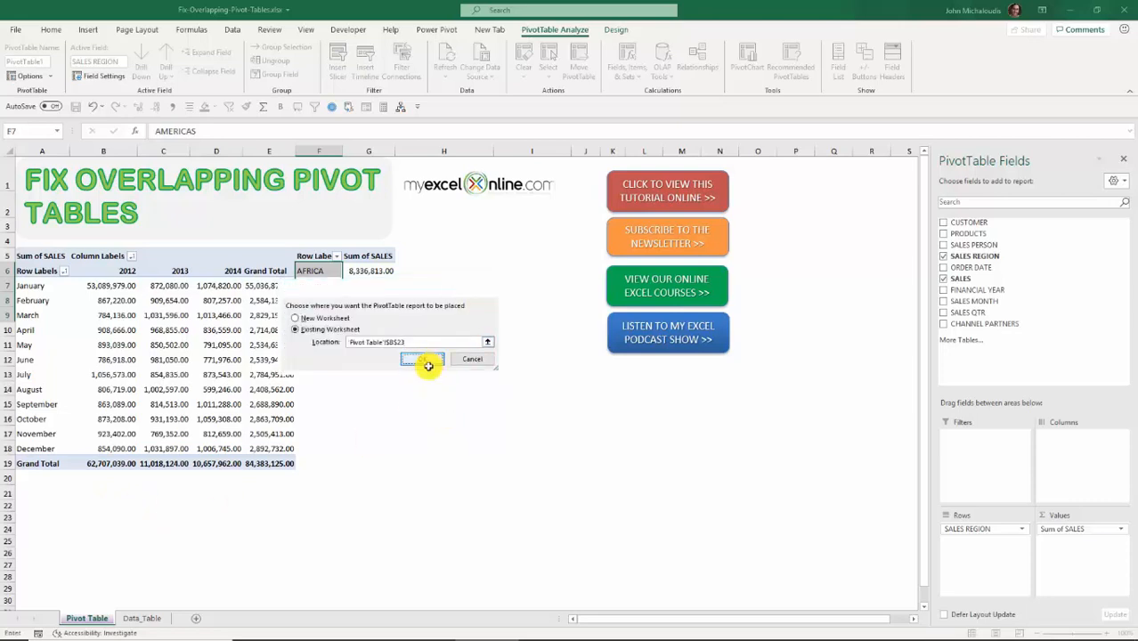
left_click(420, 360)
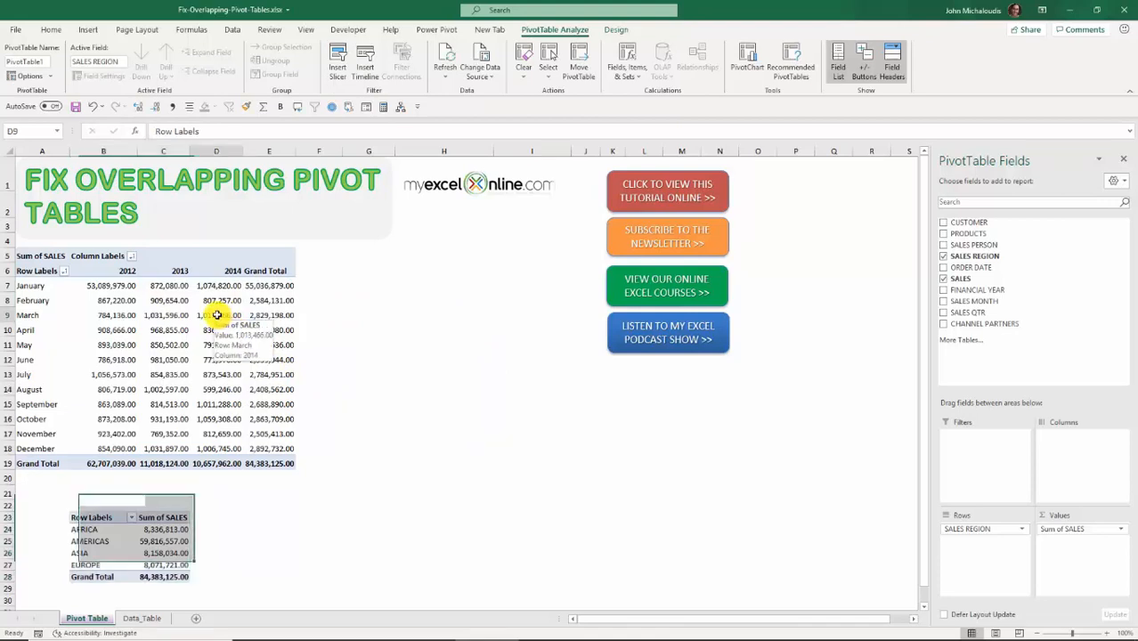
Step: Refresh the monthly pivot table so a 2015 column appears beside 2012-2014
right_click(217, 315)
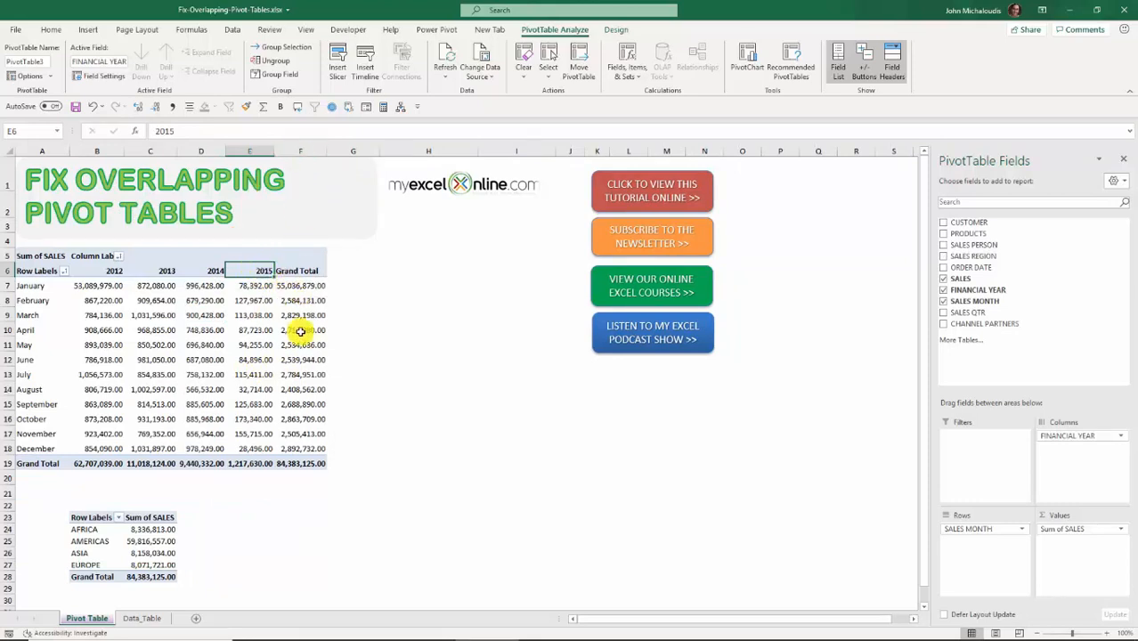
mouse_move(302, 329)
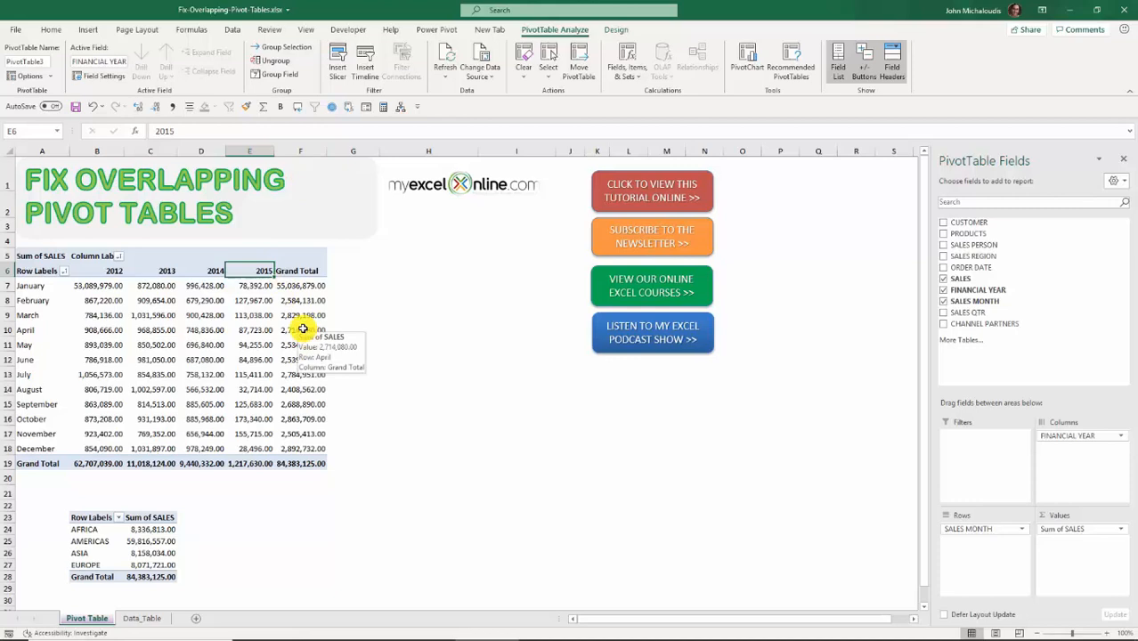
left_click(250, 315)
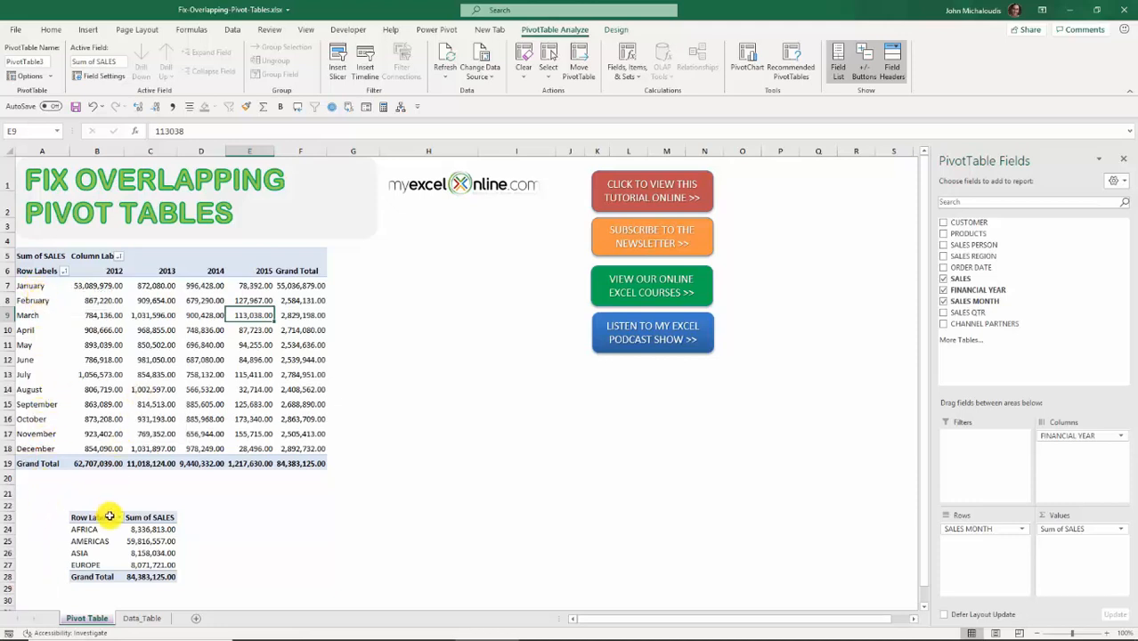
left_click(86, 529)
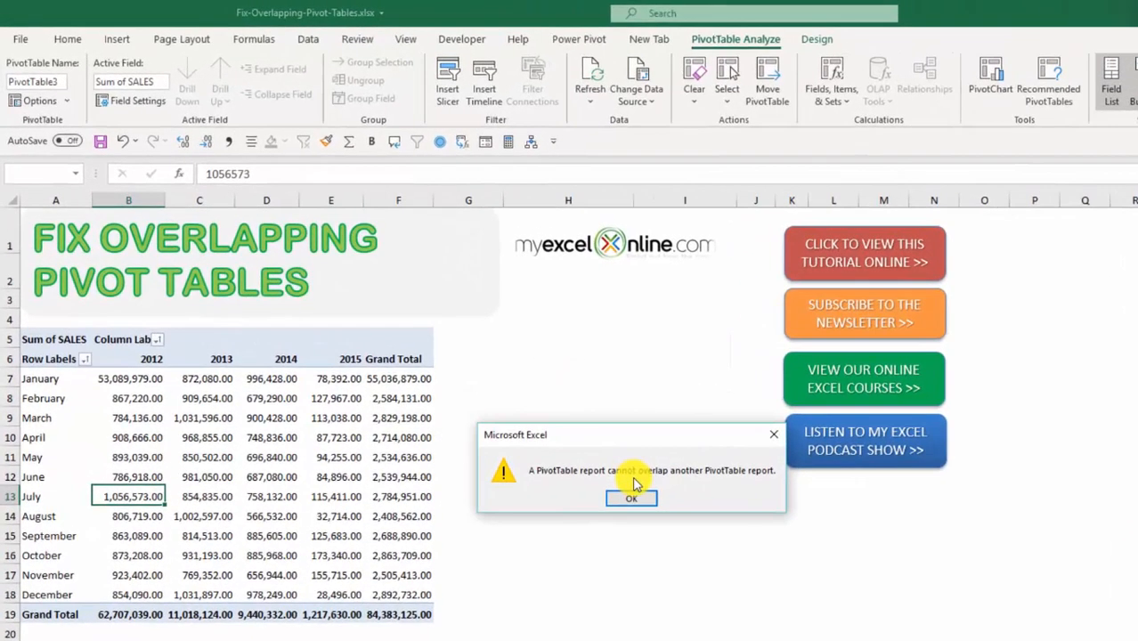
mouse_move(708, 464)
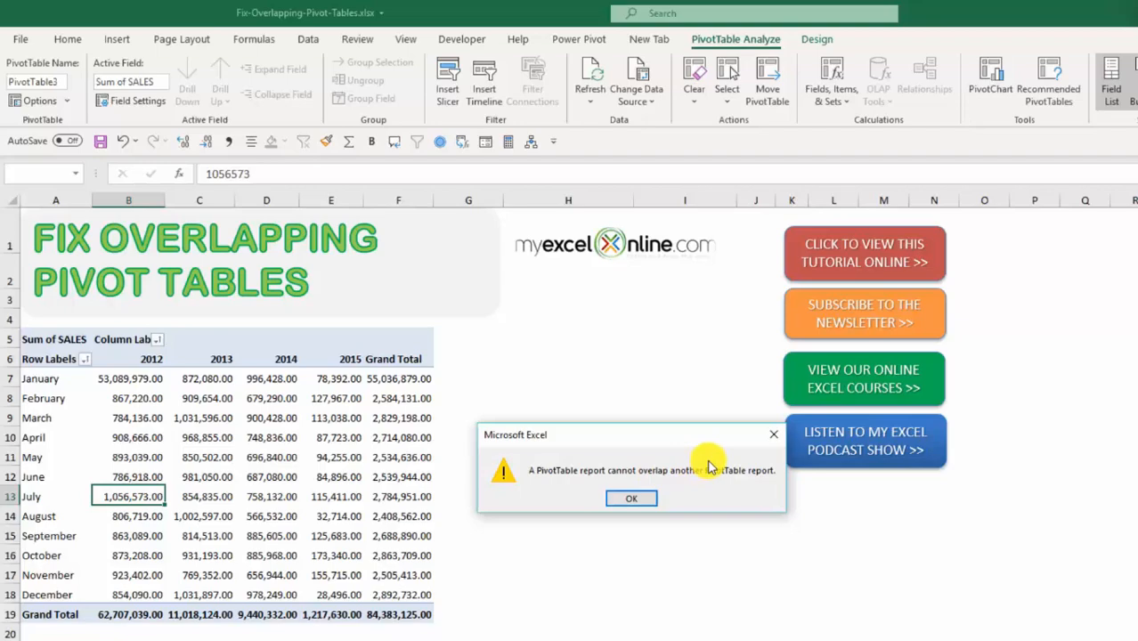
mouse_move(709, 484)
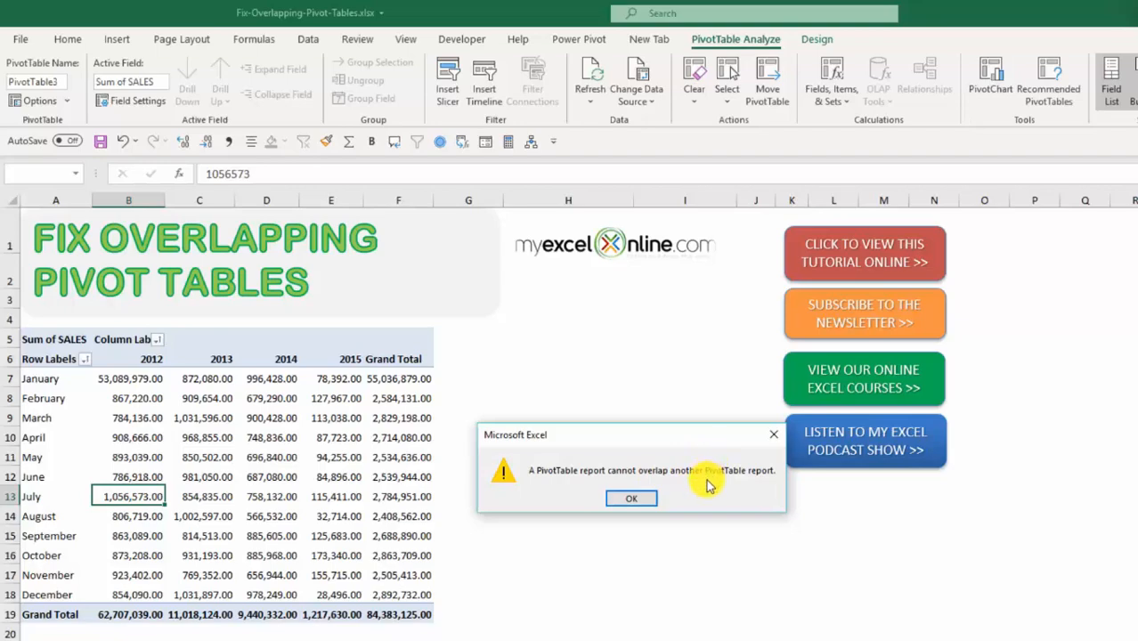
left_click(631, 498)
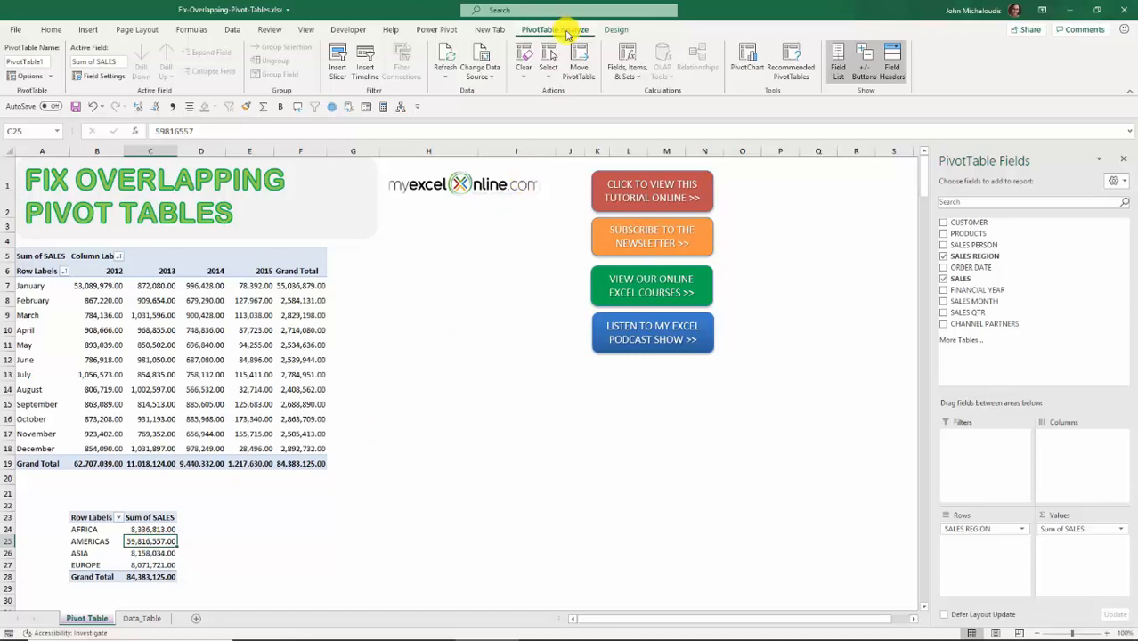
Step: Move the region pivot to a new worksheet and return to the Pivot Table sheet
left_click(579, 62)
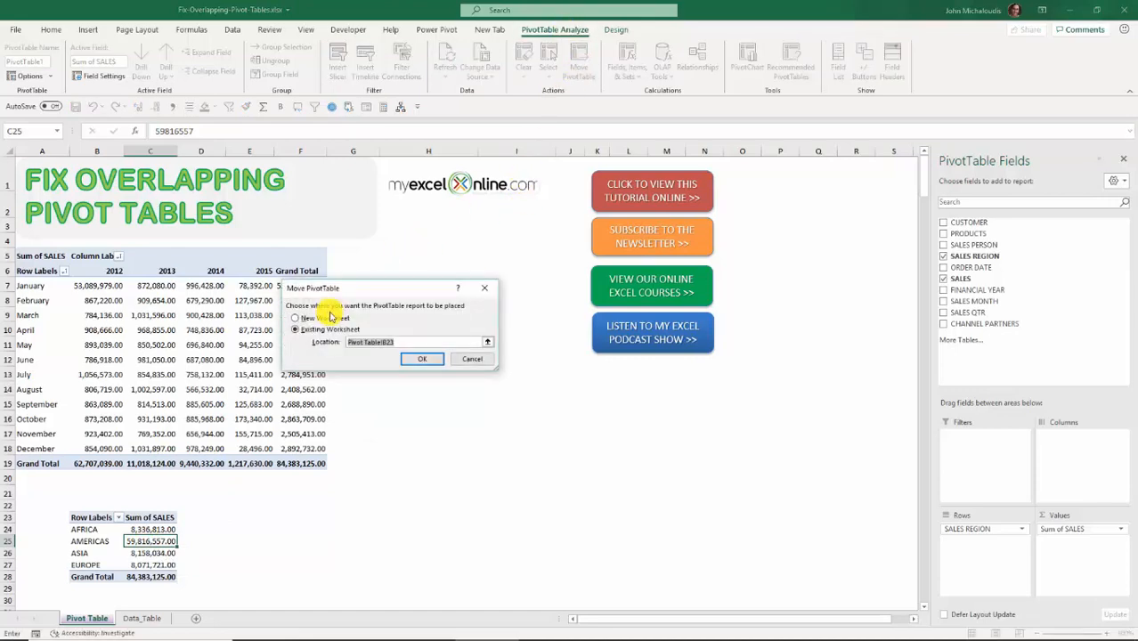
left_click(422, 358)
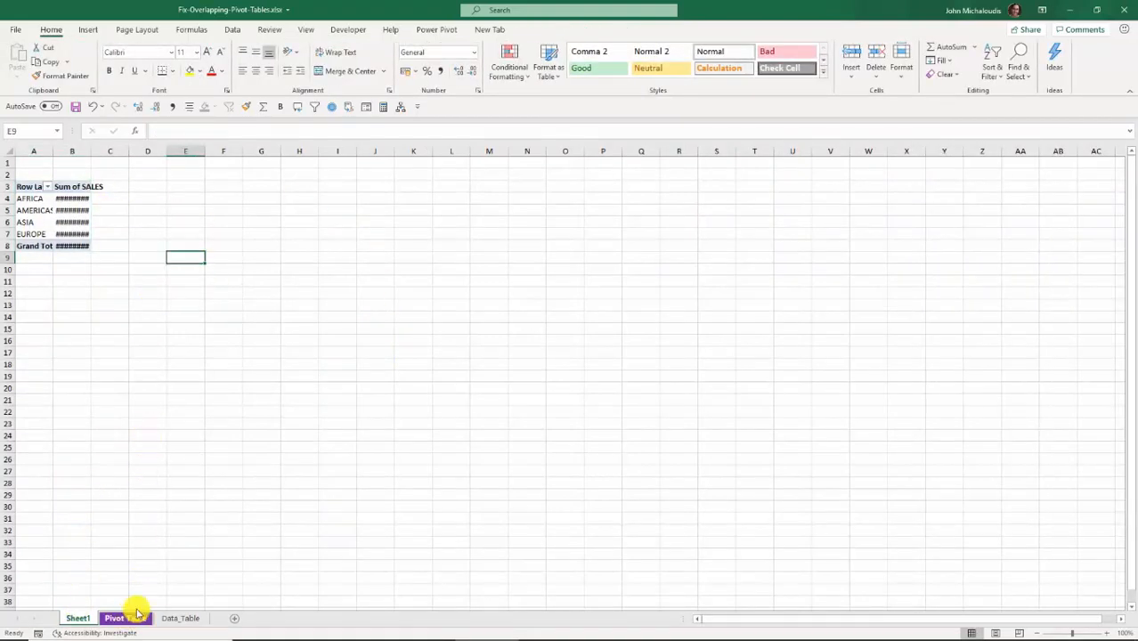
left_click(114, 618)
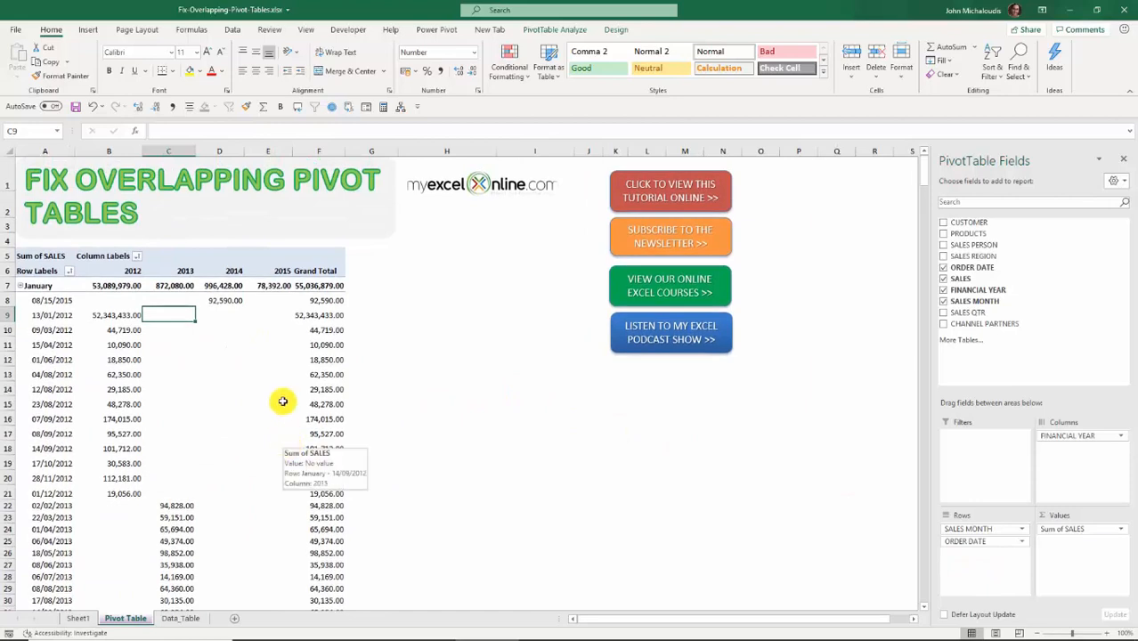
mouse_move(281, 396)
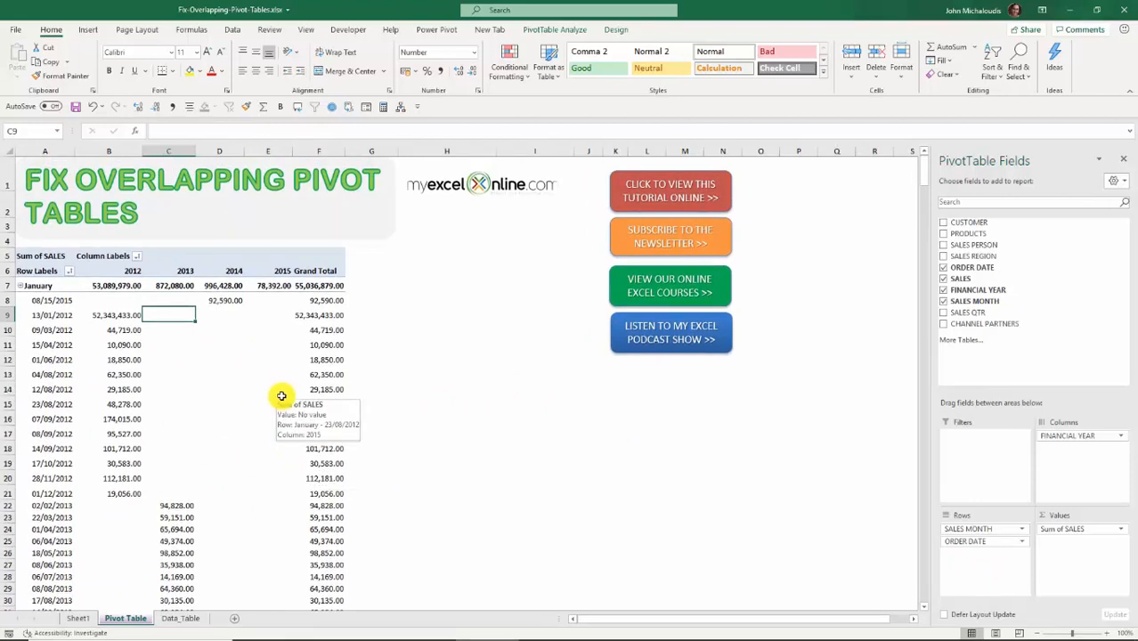